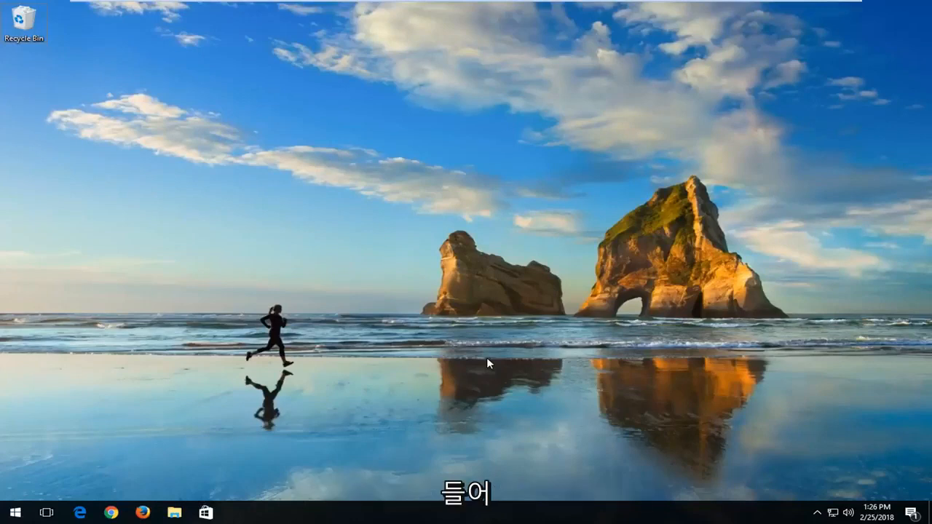
- Search the Start menu for "store" so Microsoft Store appears as the best match
left_click(13, 512)
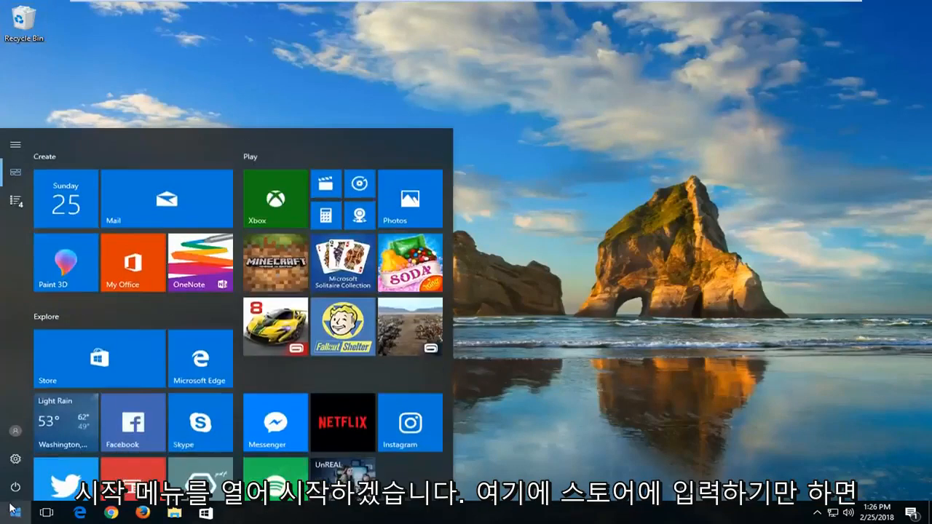
type("store")
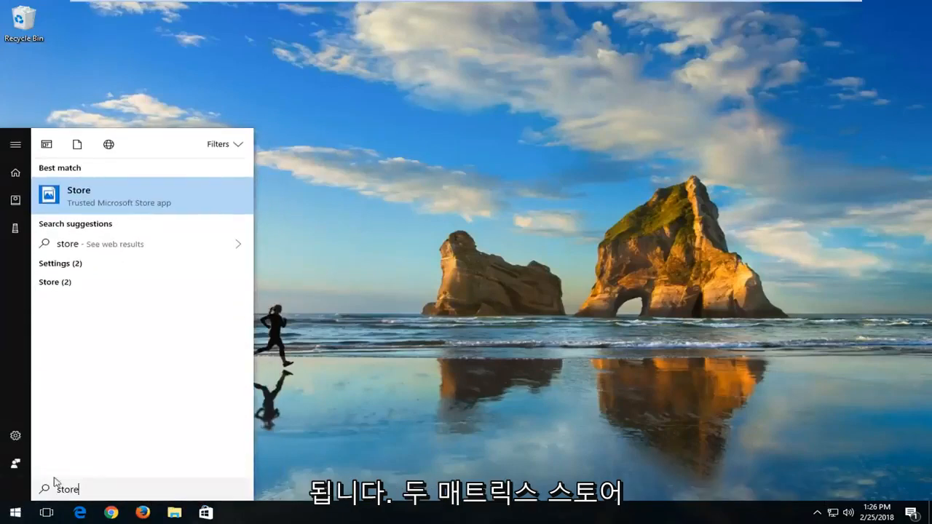
mouse_move(87, 206)
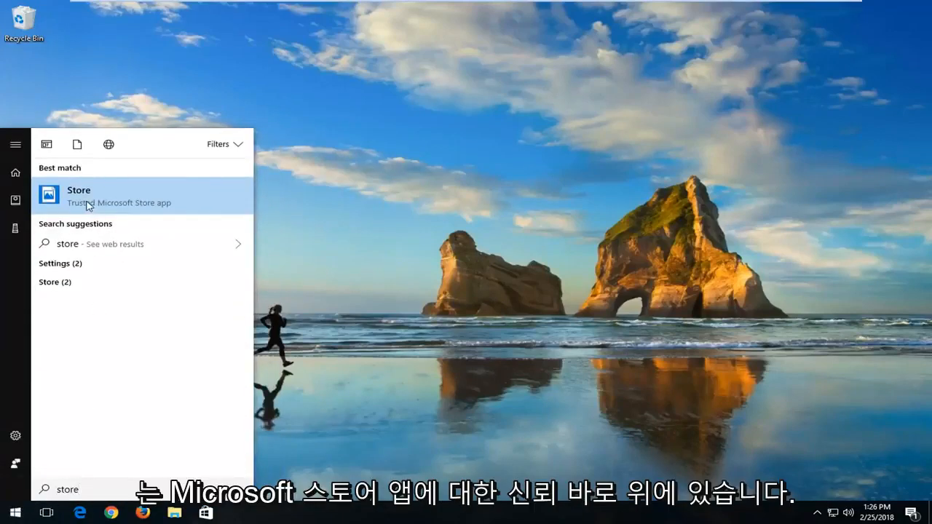
- Launch Microsoft Store, search "wh" and choose the WhatsApp Desktop suggestion to reach its page
left_click(79, 195)
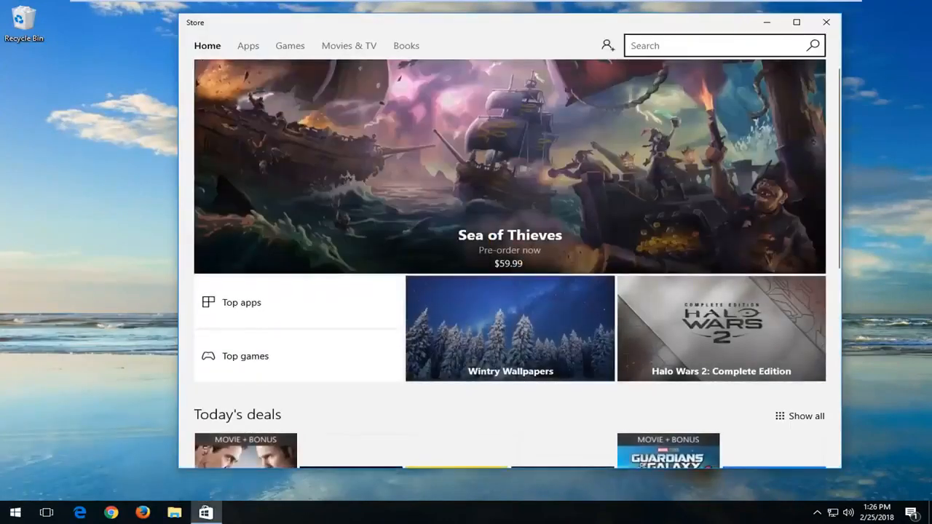
type("whatsa")
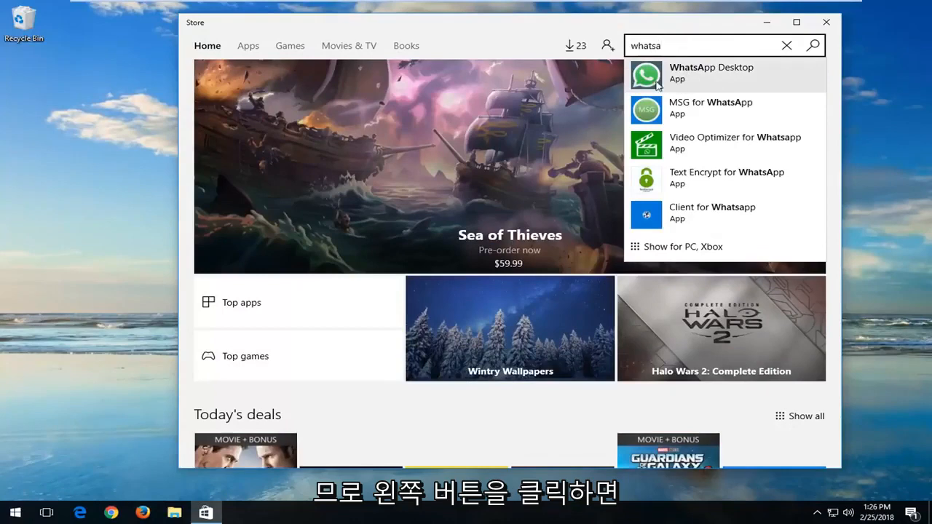
left_click(699, 73)
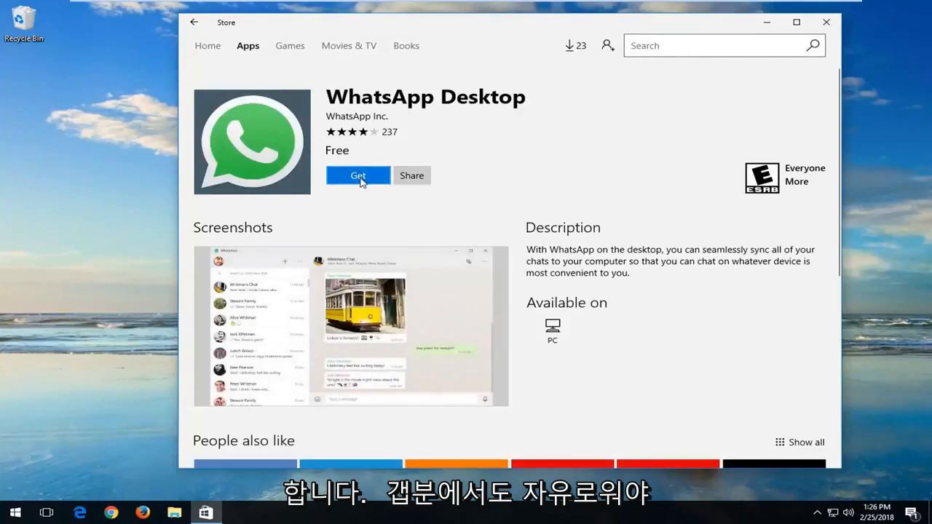
- Get the free WhatsApp Desktop app and start its download and installation
left_click(357, 175)
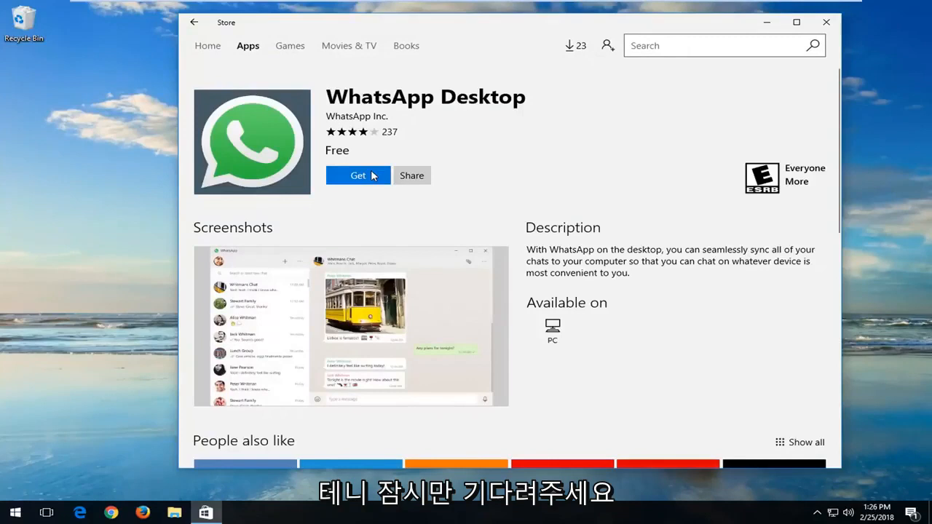
left_click(357, 176)
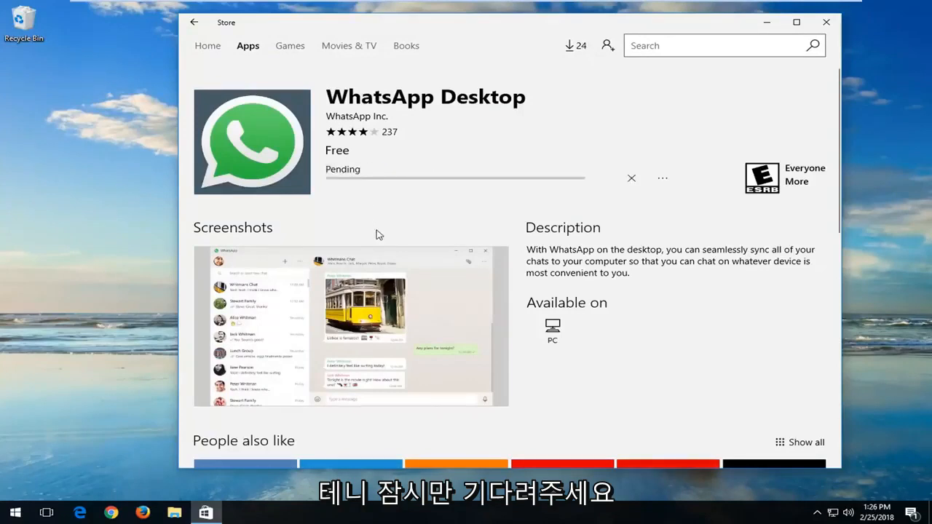
mouse_move(384, 232)
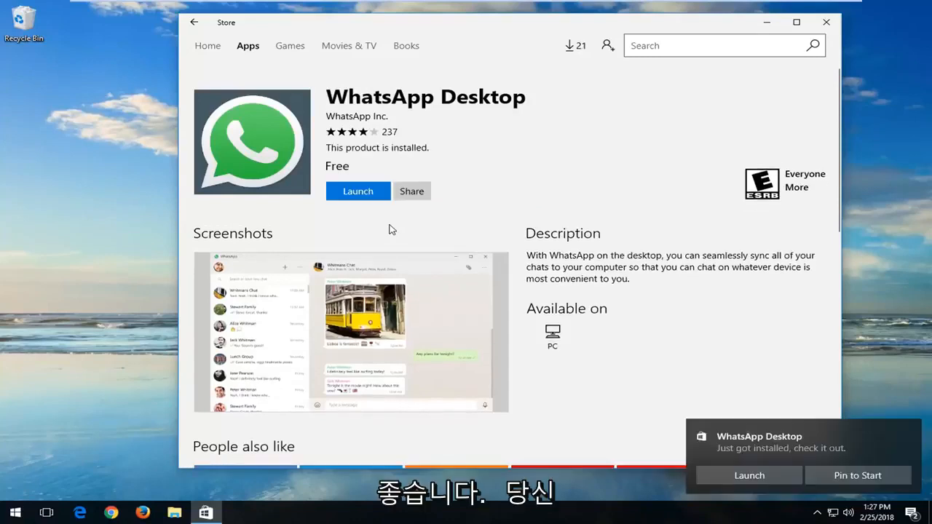
mouse_move(840, 399)
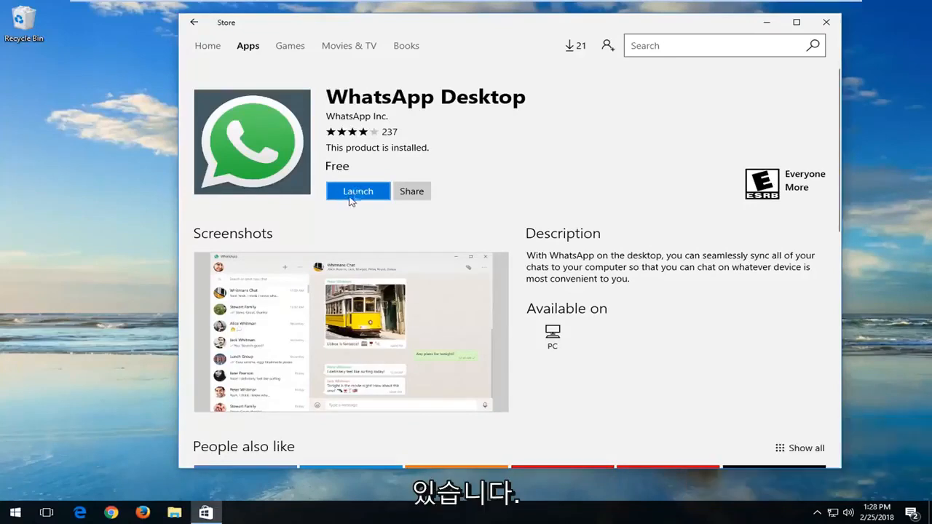
- Launch WhatsApp Desktop from its Store page, showing the phone-linking sign-in steps
left_click(358, 191)
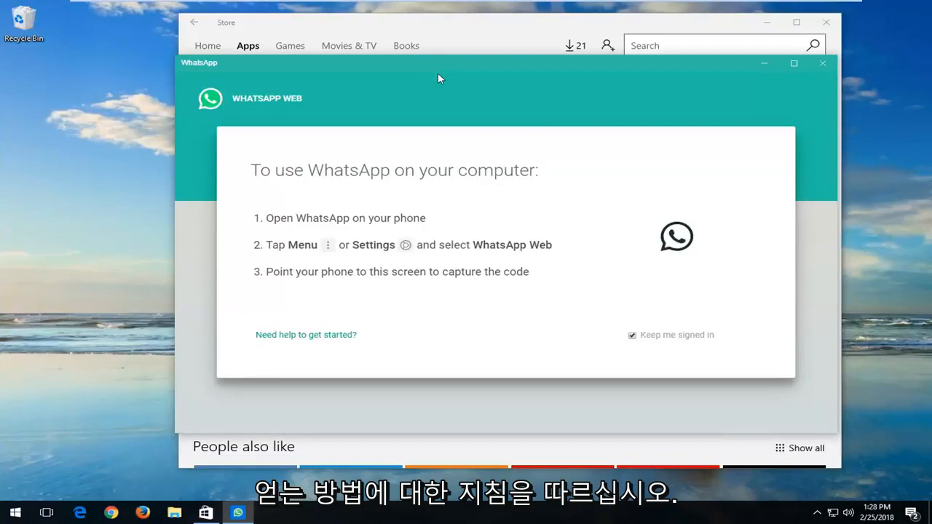
mouse_move(348, 406)
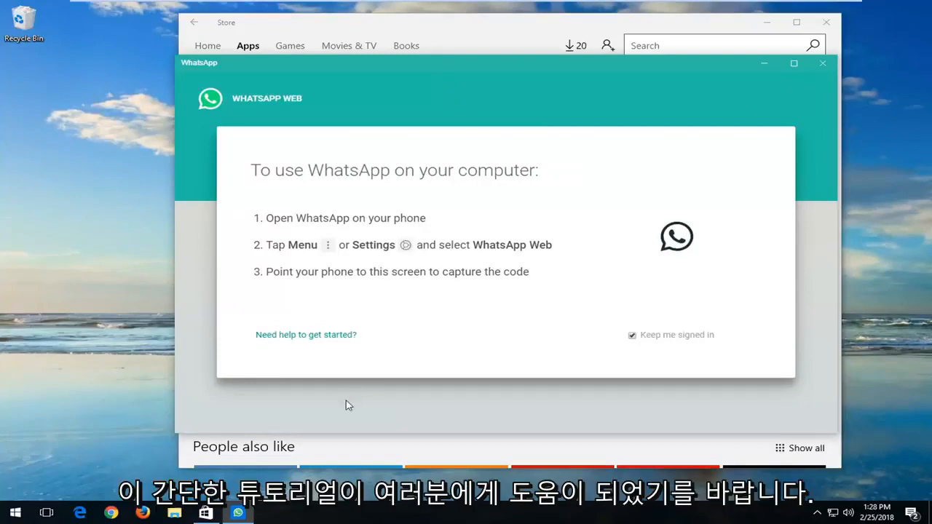
mouse_move(357, 374)
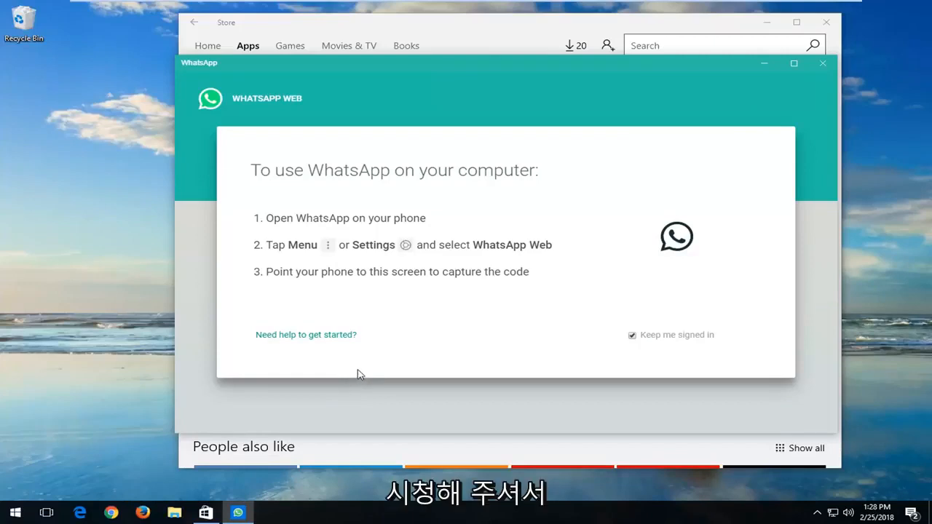
mouse_move(364, 369)
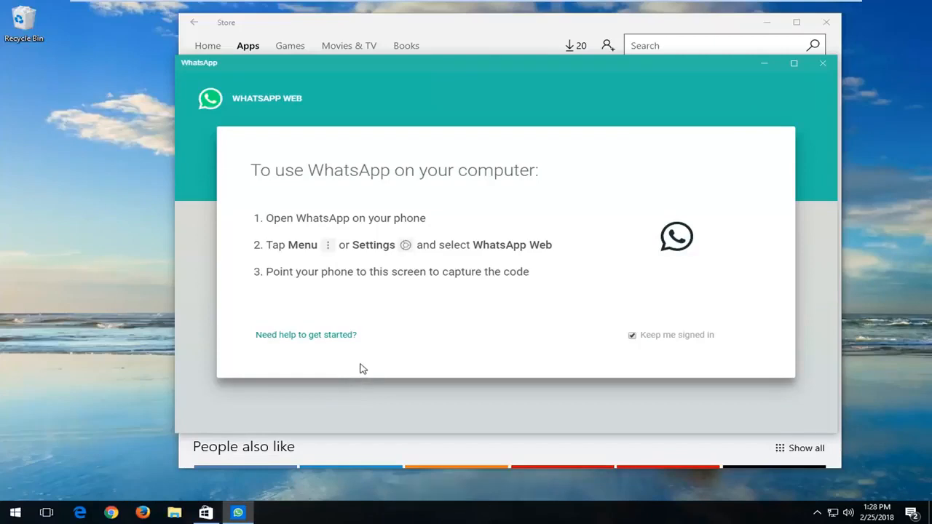
mouse_move(364, 365)
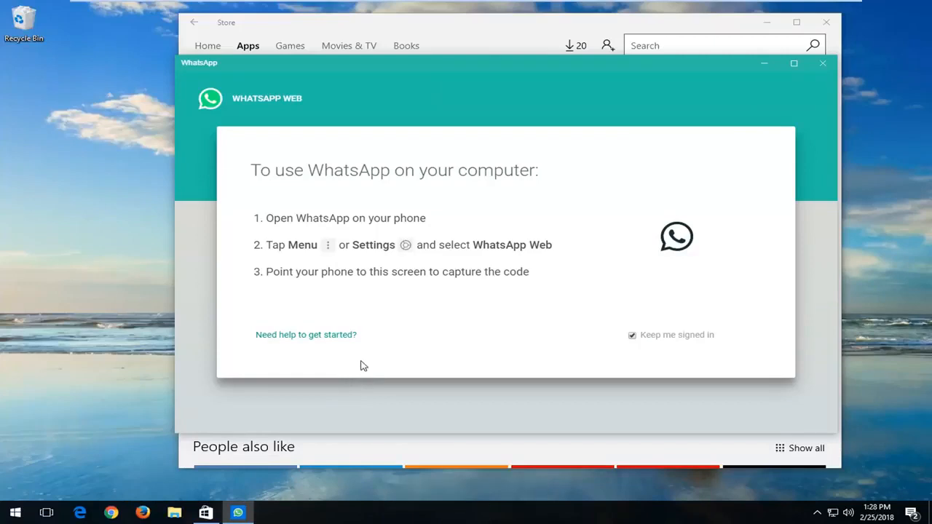